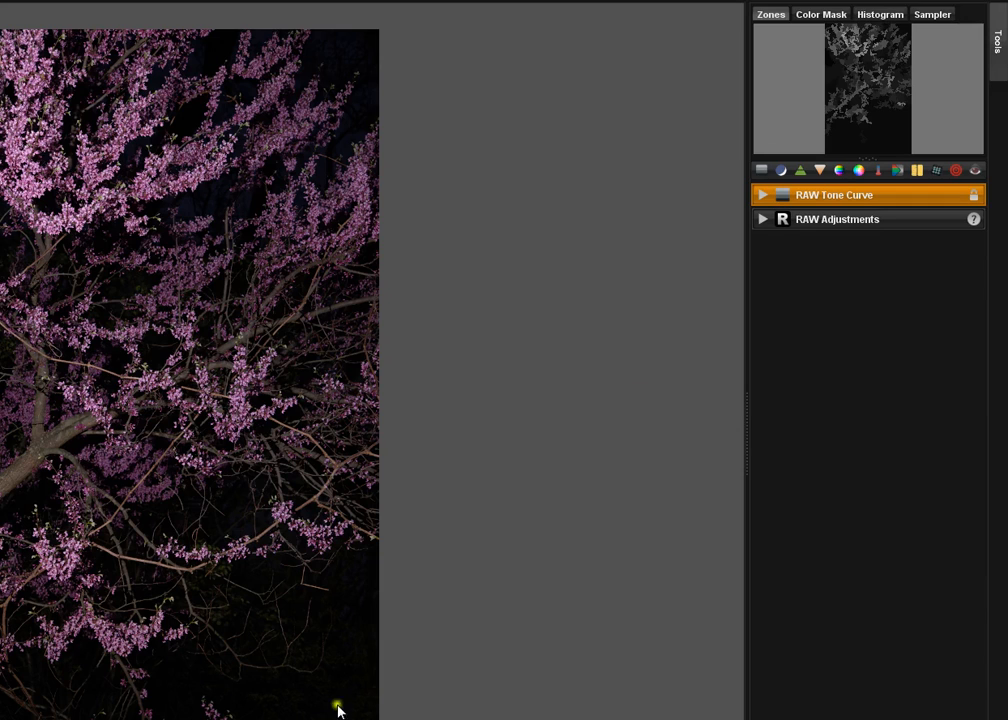
mouse_move(613, 363)
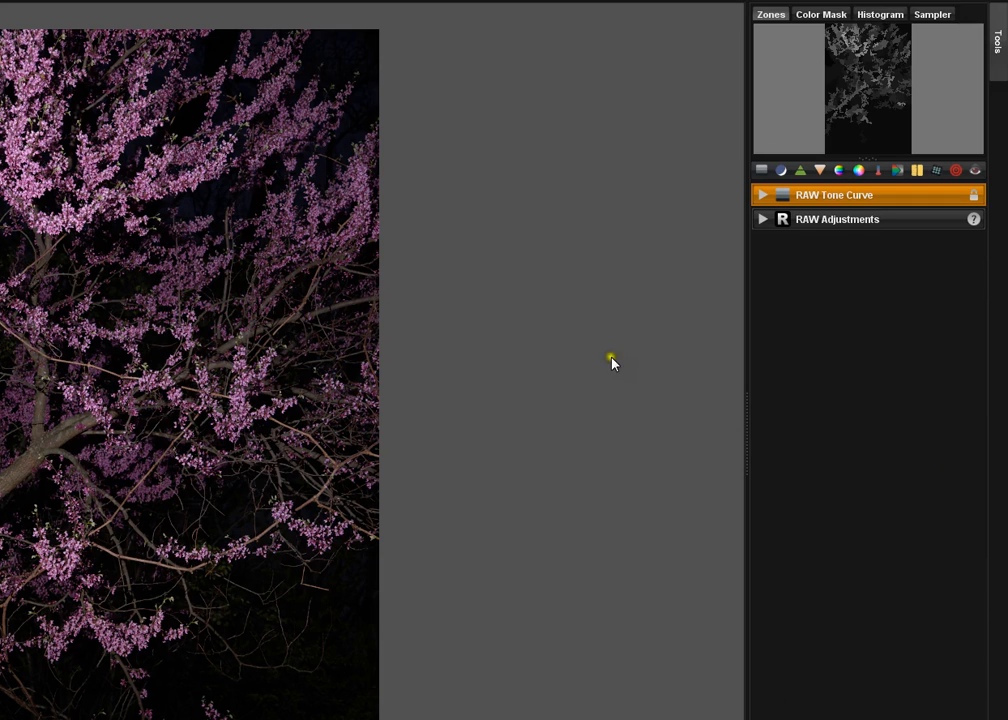
mouse_move(660, 335)
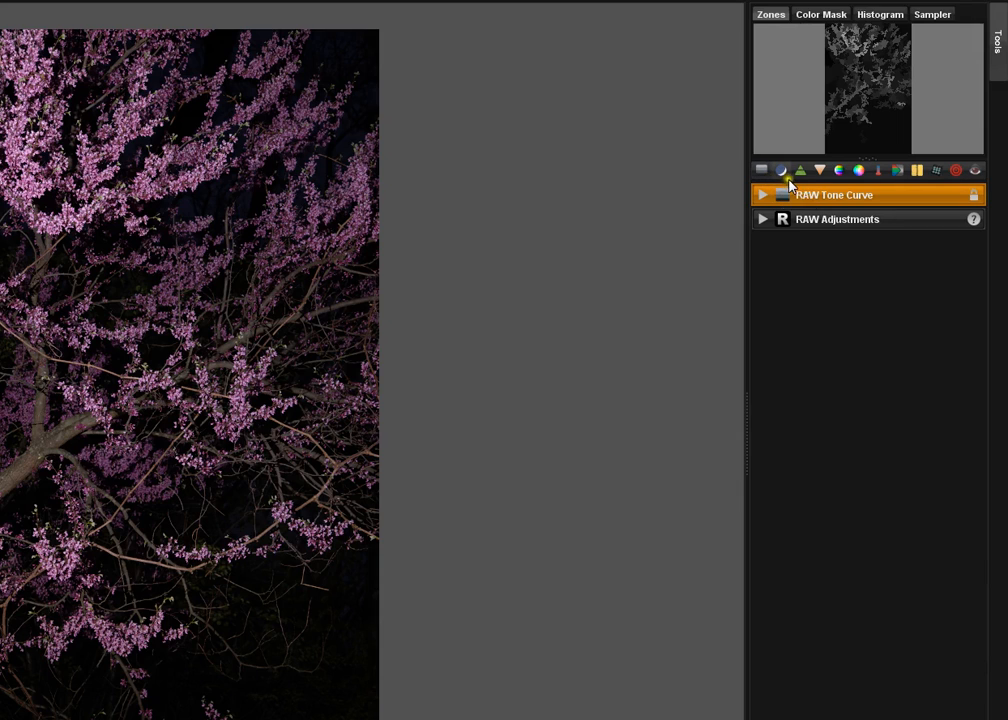
mouse_move(819, 170)
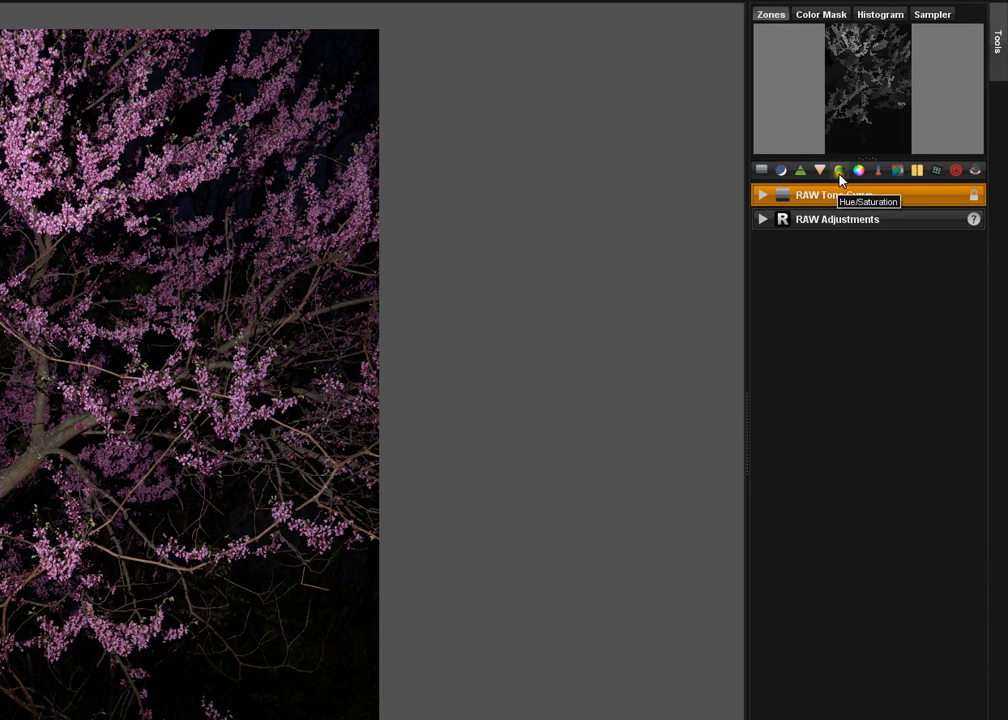
mouse_move(860, 170)
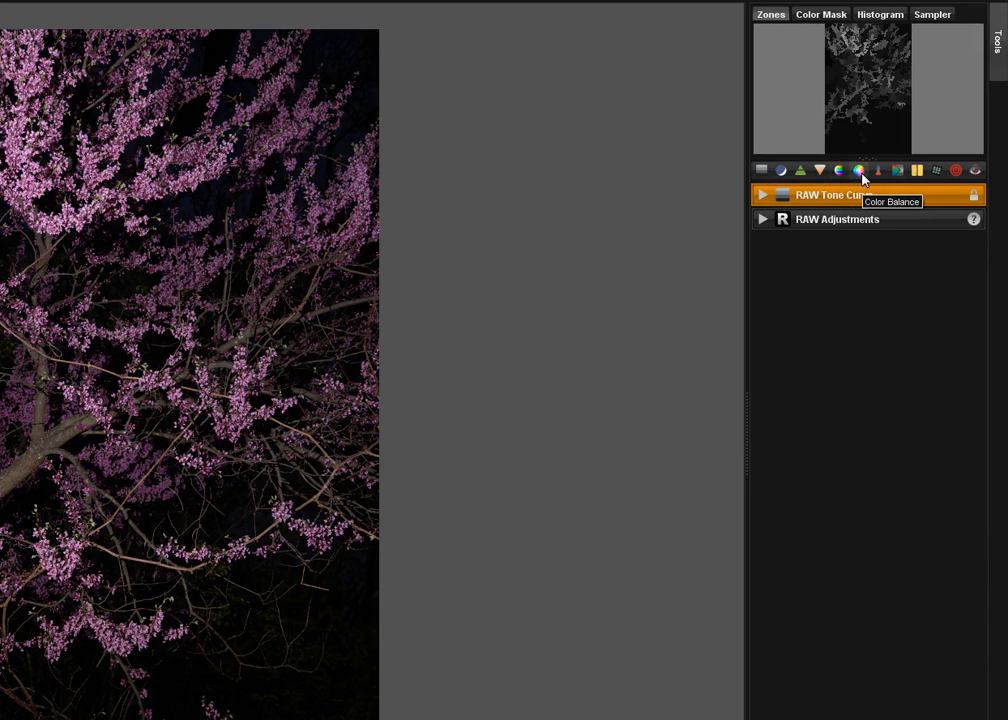
mouse_move(762, 170)
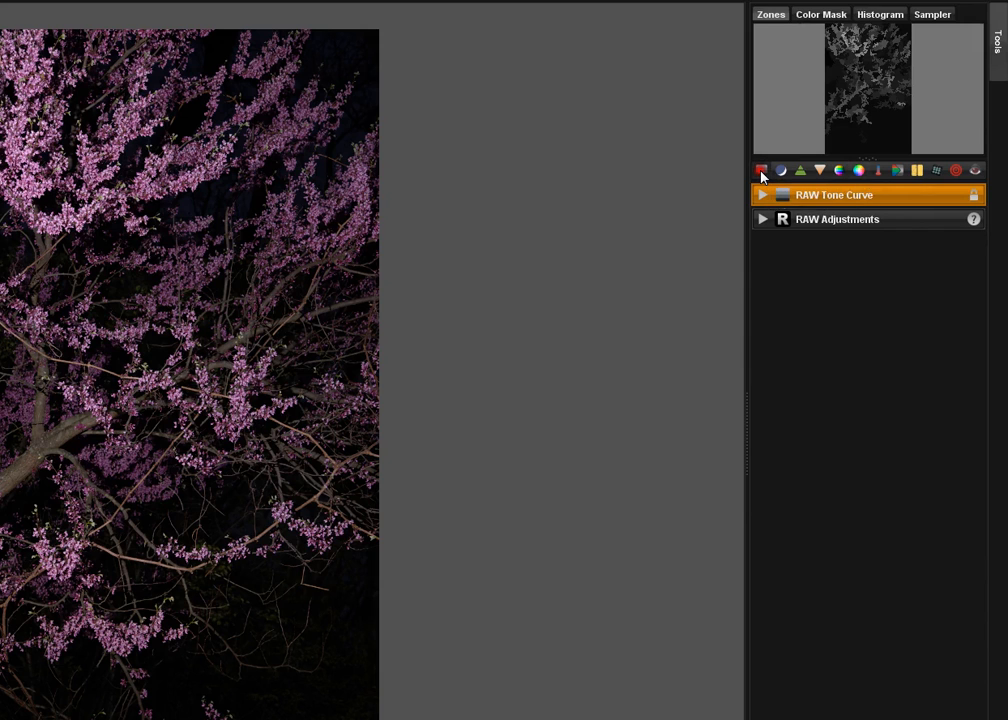
Add and remove trial tools, discarding Color Balance 2 and White Balance 2.
left_click(761, 170)
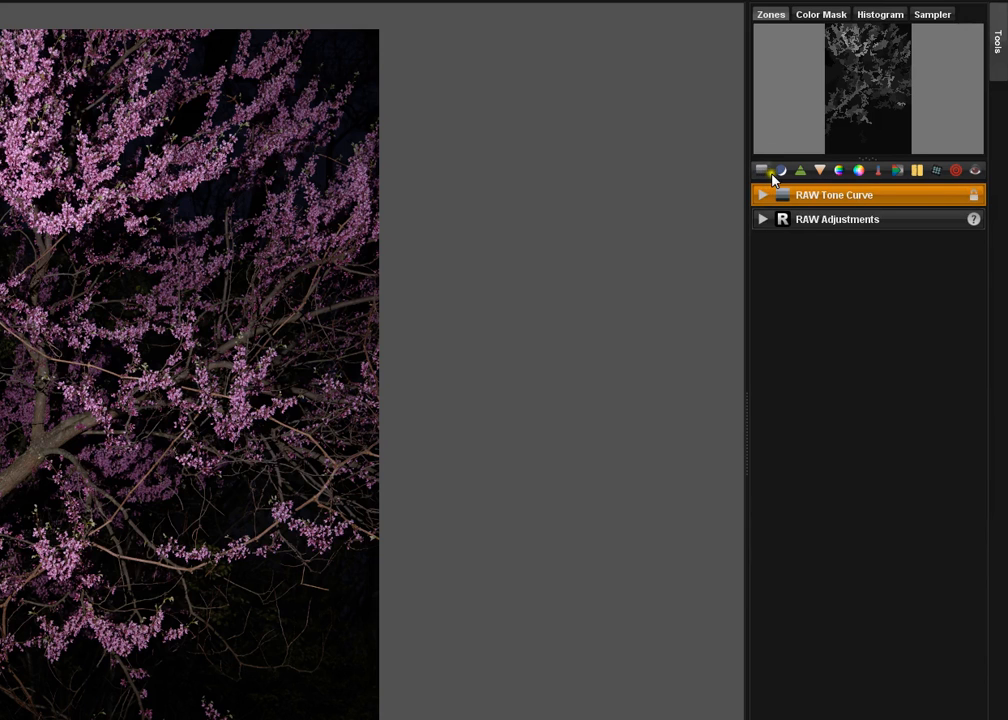
left_click(780, 169)
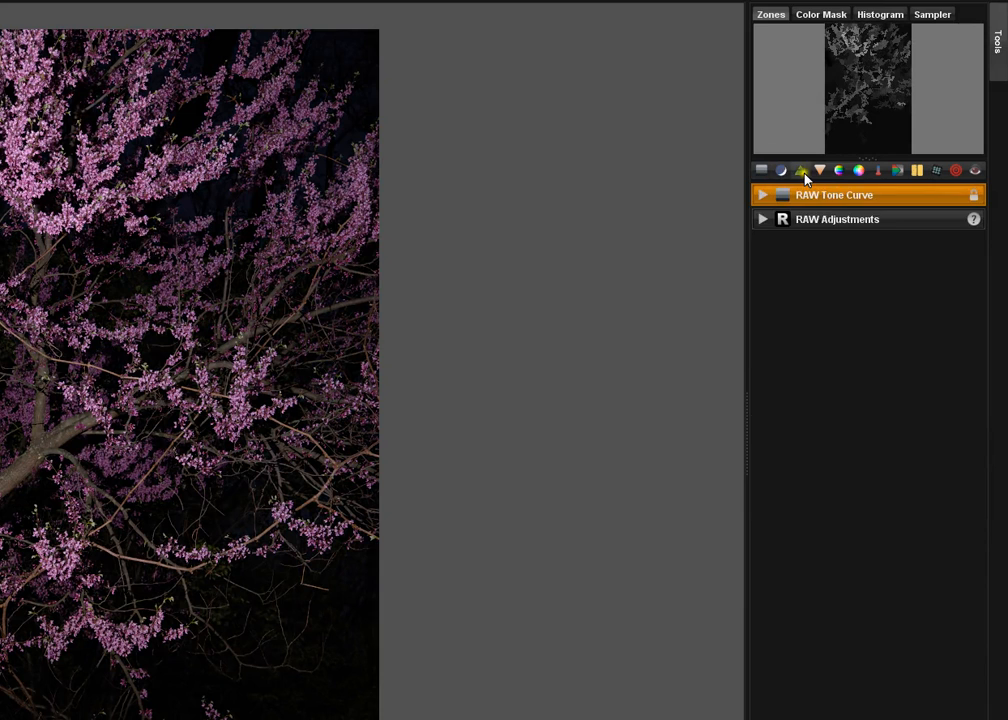
left_click(800, 169)
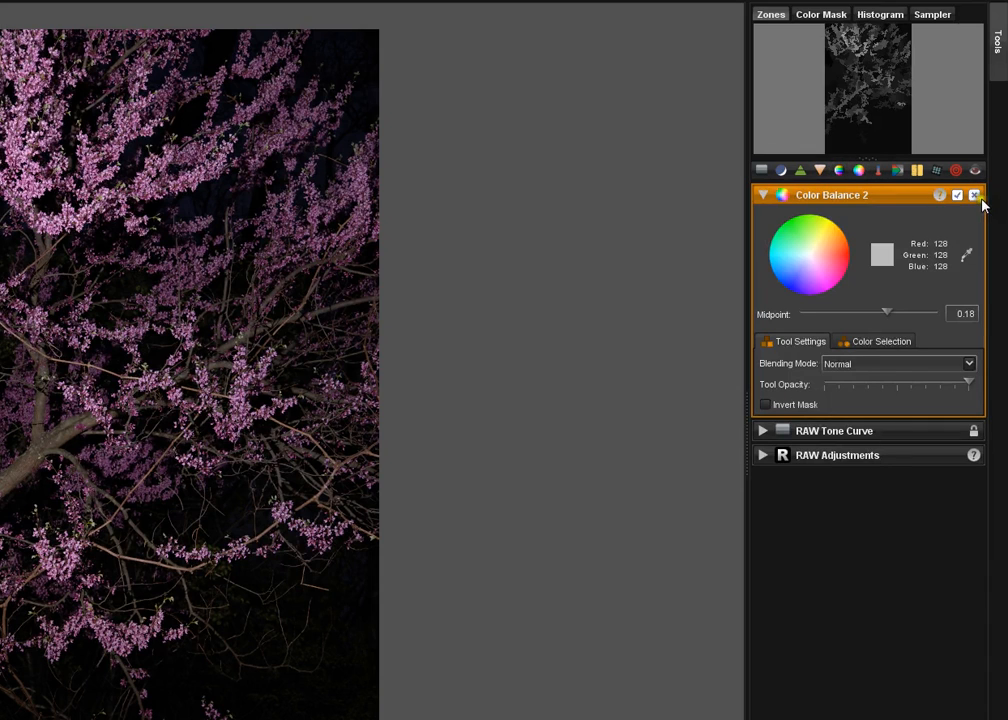
left_click(974, 194)
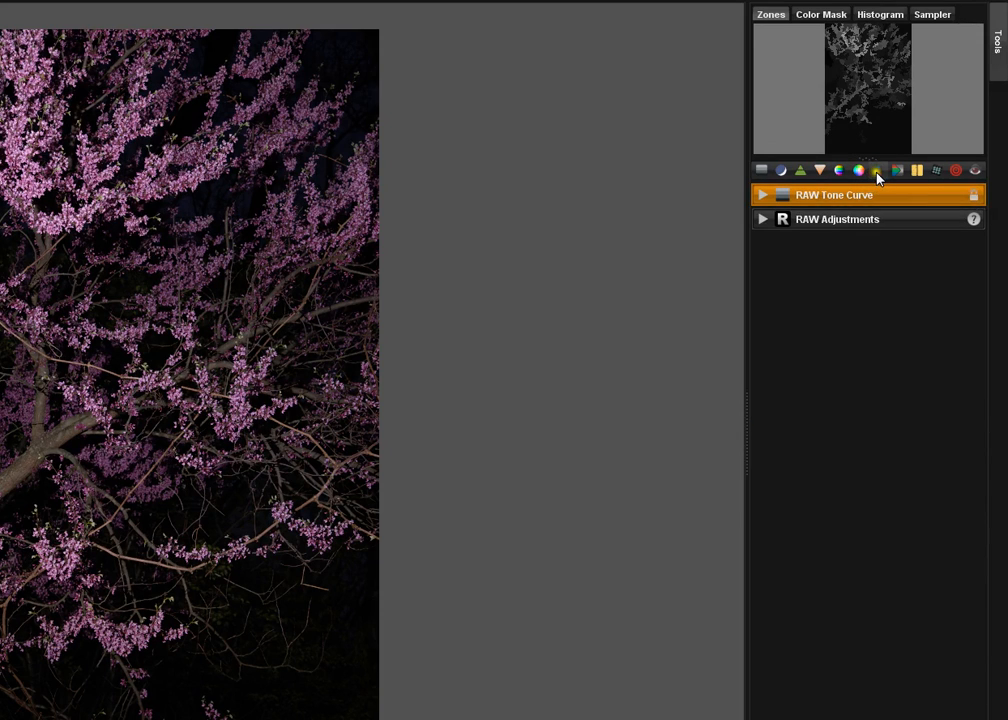
left_click(877, 169)
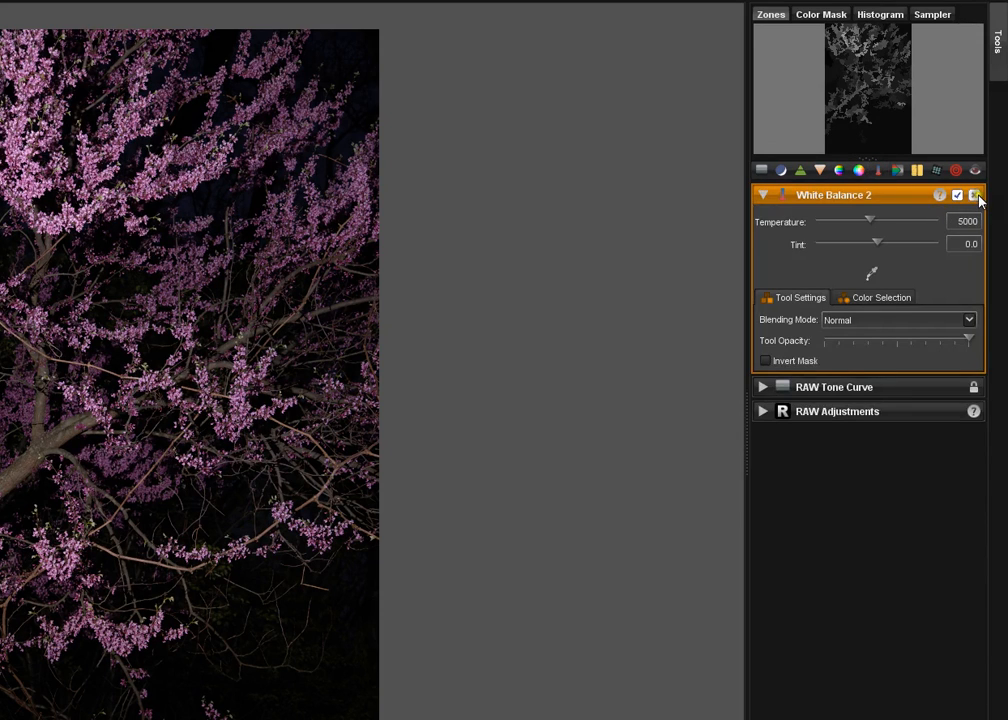
left_click(975, 194)
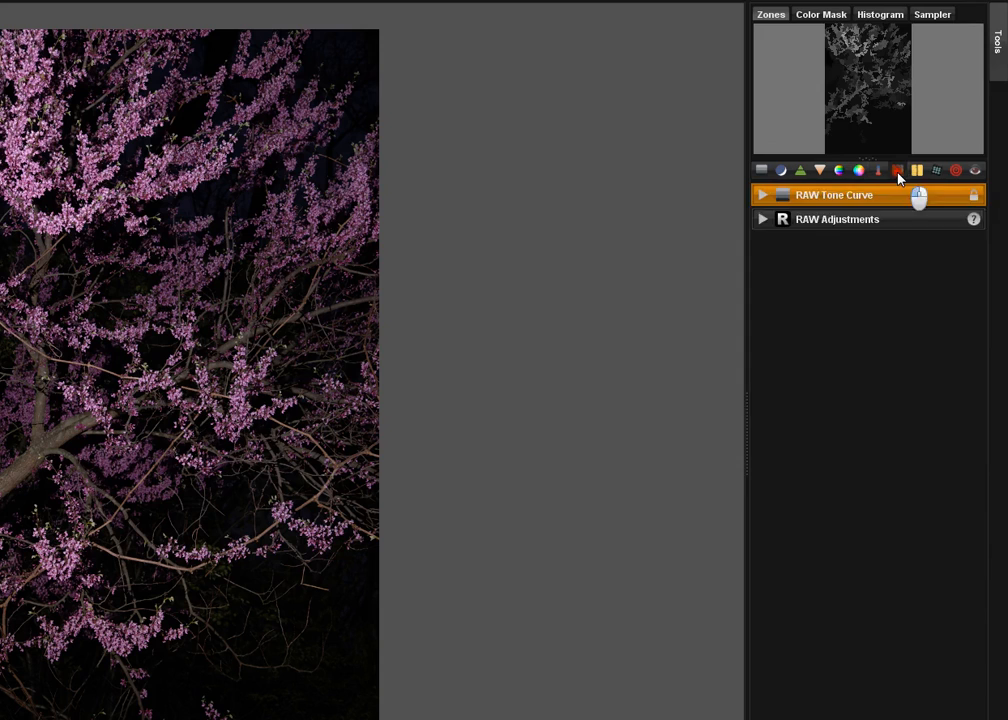
Try and delete Black and White, Noise Reduction and Spot, then add Red Eyes 2.
left_click(897, 169)
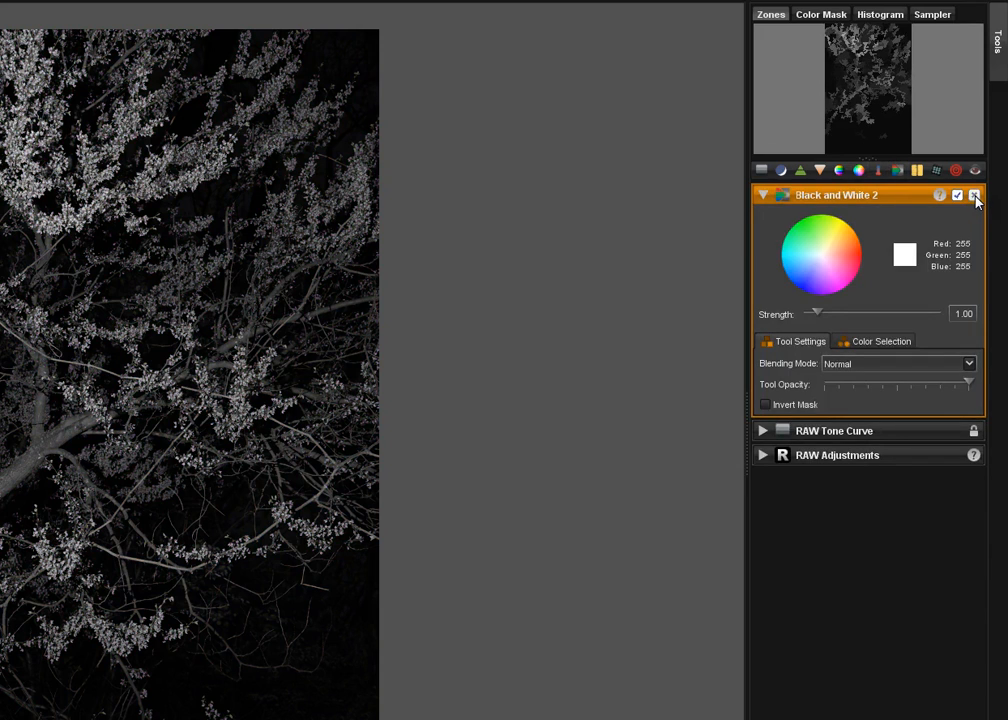
left_click(974, 194)
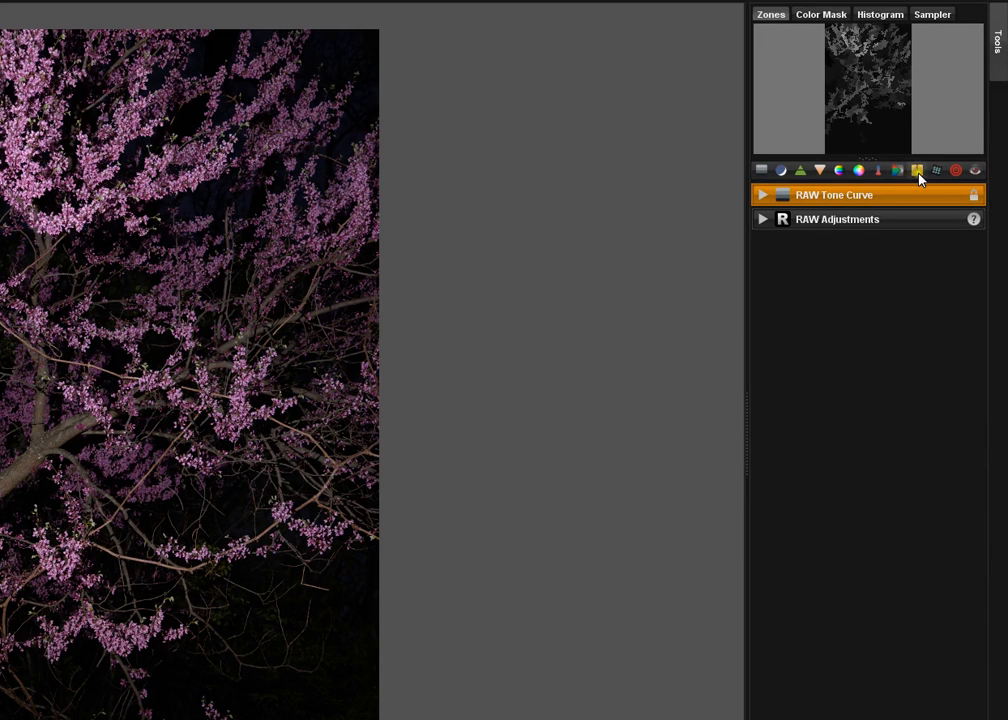
left_click(917, 169)
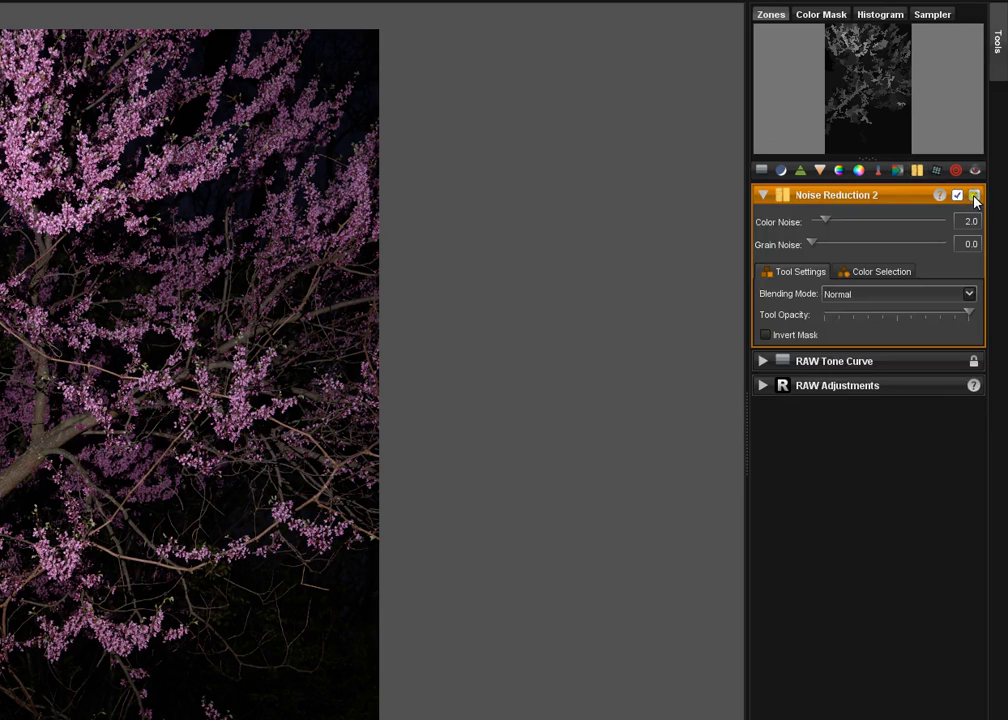
left_click(936, 169)
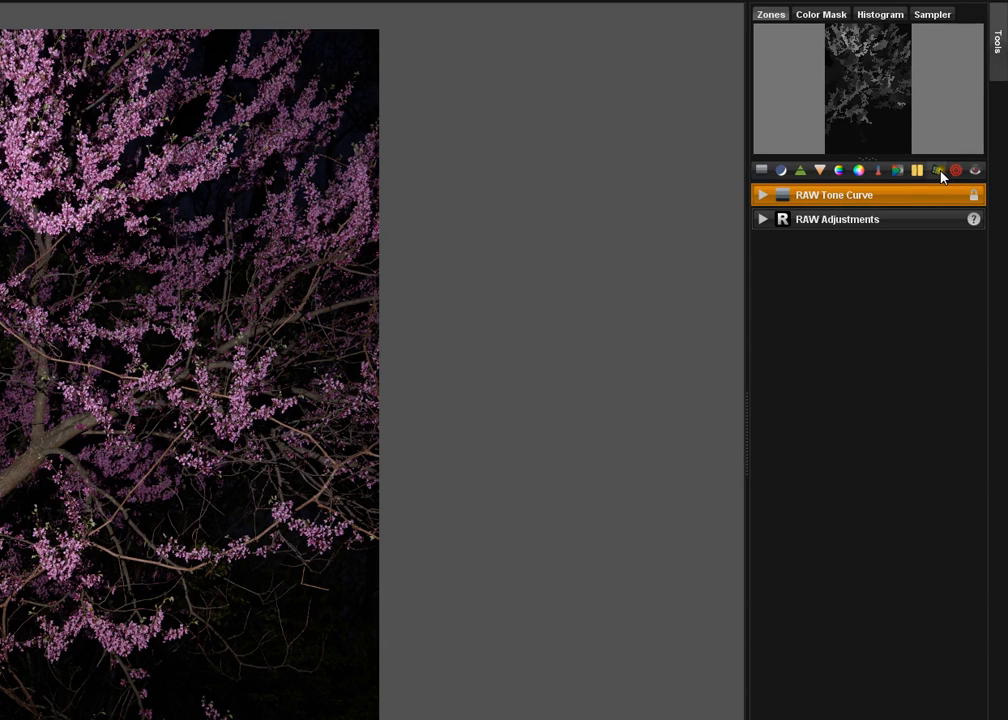
left_click(937, 169)
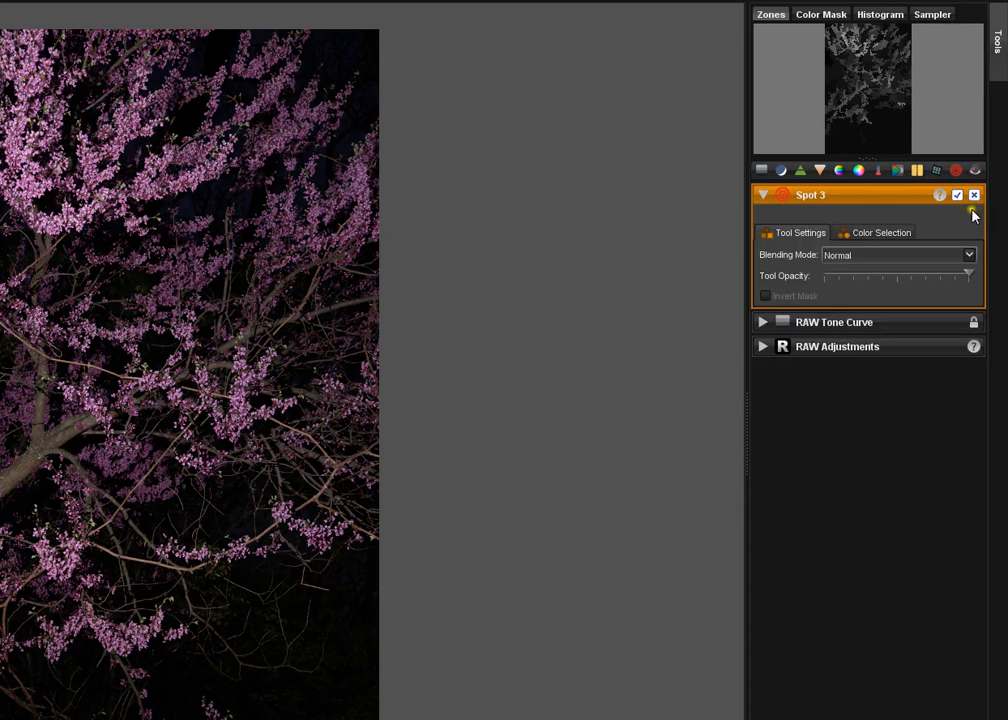
left_click(972, 194)
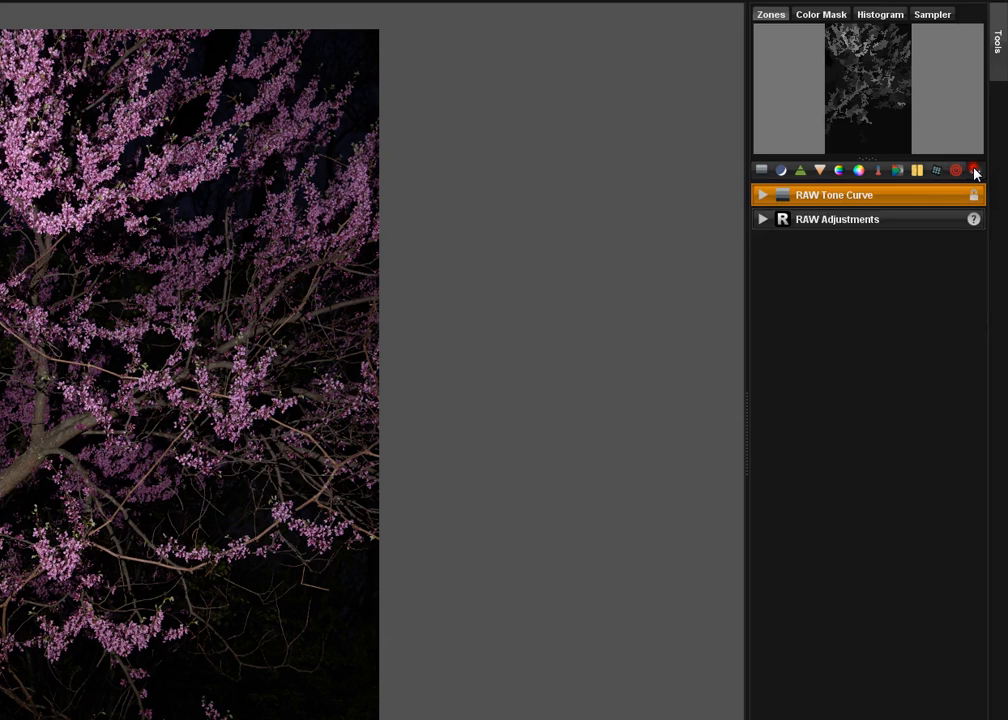
left_click(974, 169)
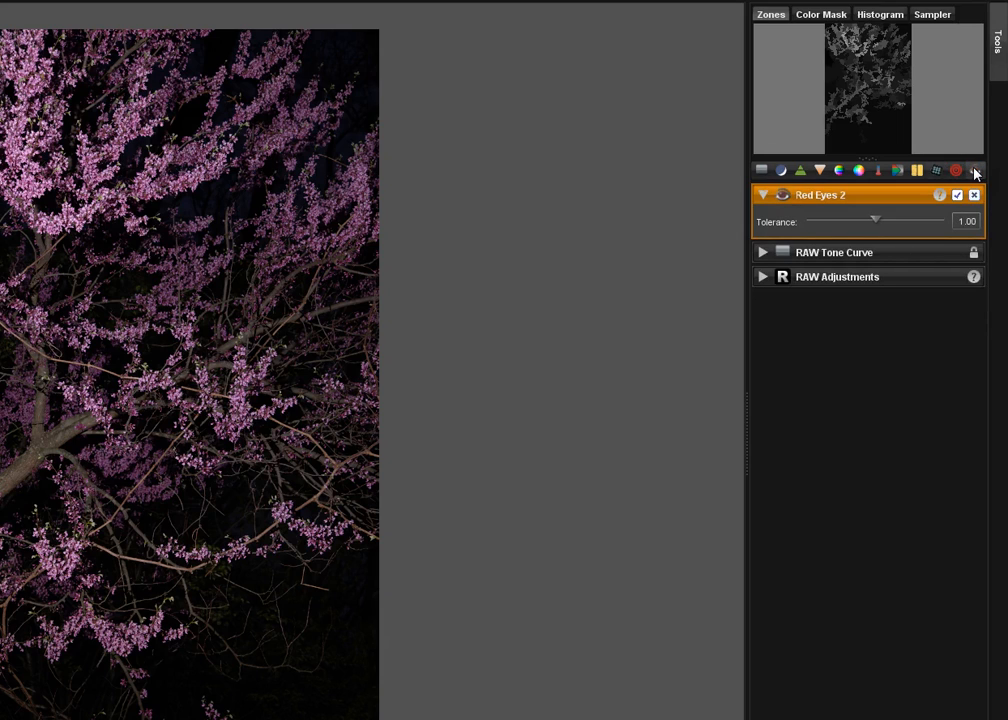
mouse_move(807, 210)
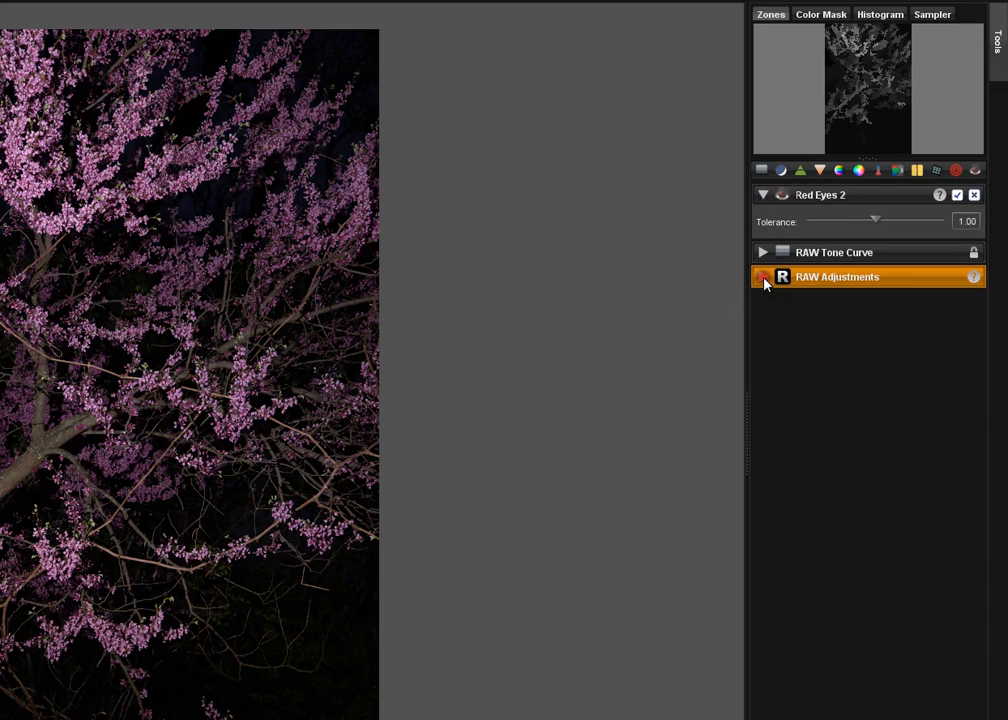
Expand RAW Adjustments to show exposure 0.00, color noise 4.00, temperature 12820, tint 0.0.
left_click(763, 277)
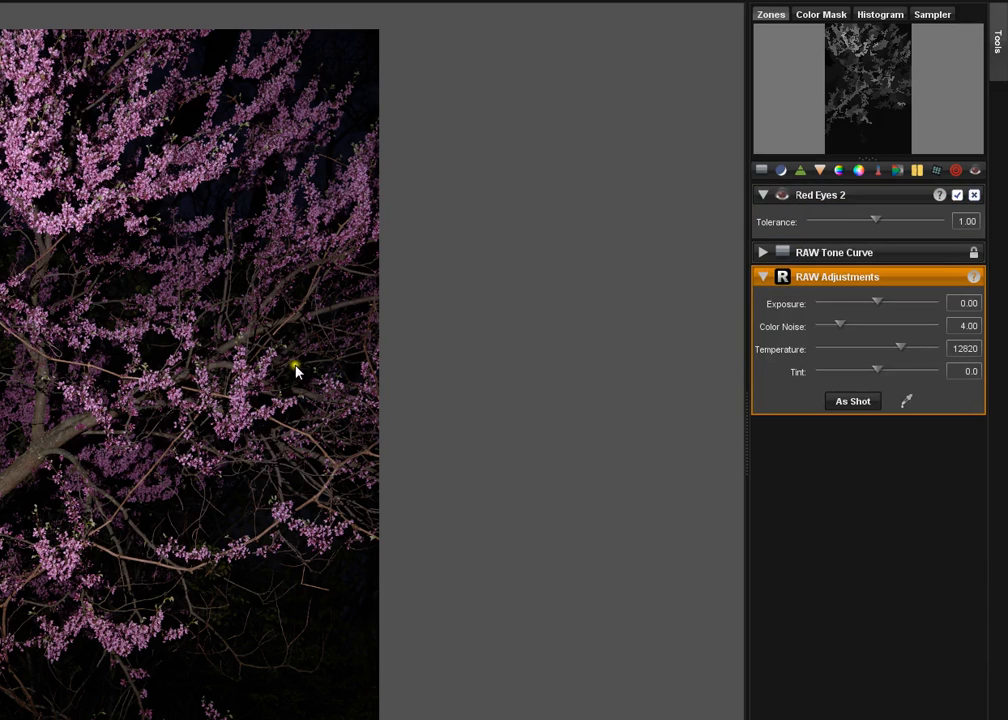
mouse_move(775, 262)
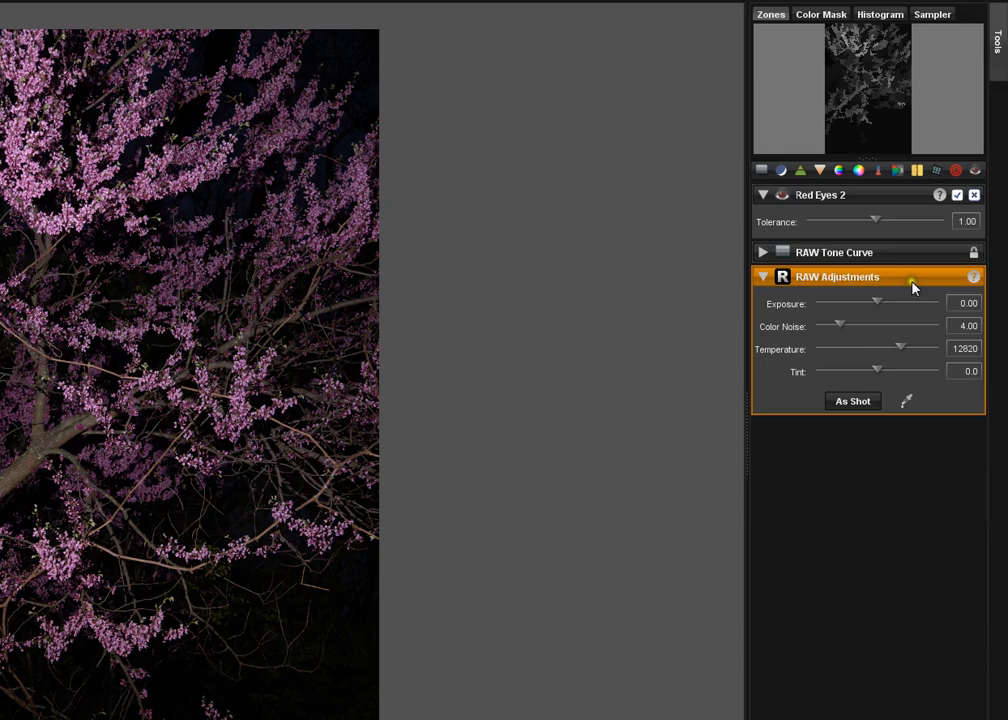
mouse_move(912, 258)
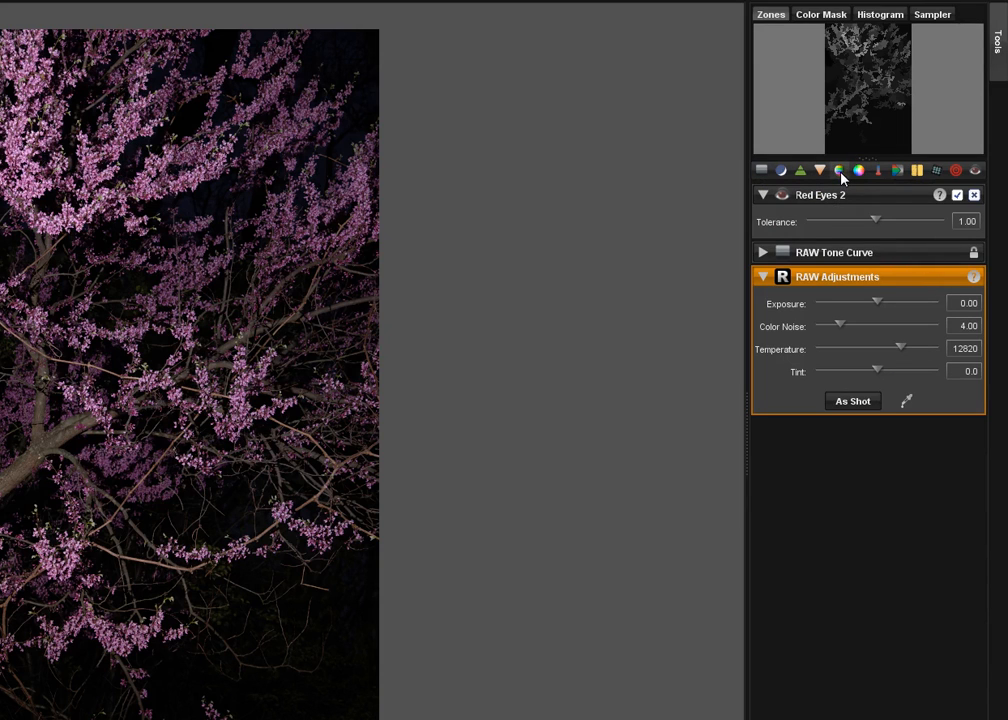
Add a Hue/Saturation 2 tool, then collapse the RAW Adjustments and Hue/Saturation 2 panels.
left_click(838, 169)
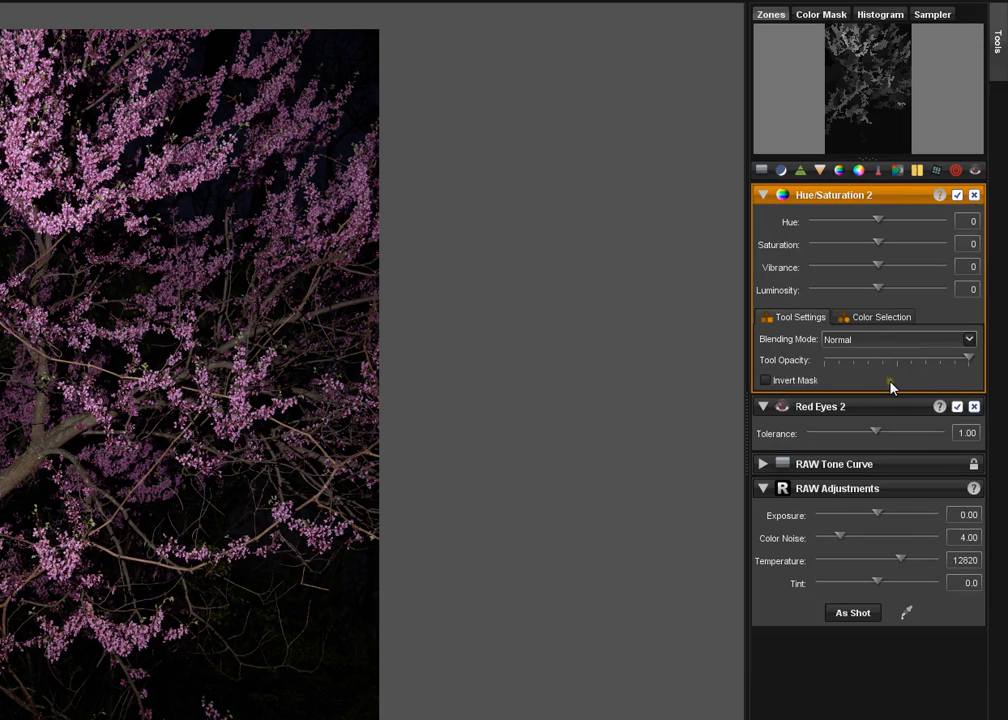
mouse_move(899, 439)
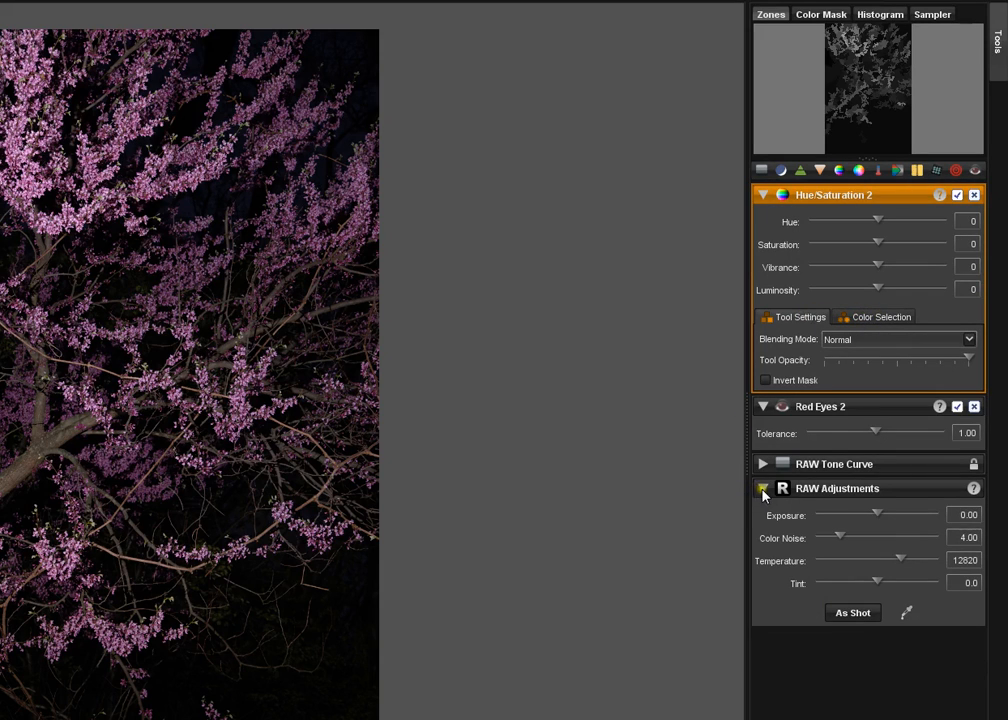
left_click(763, 464)
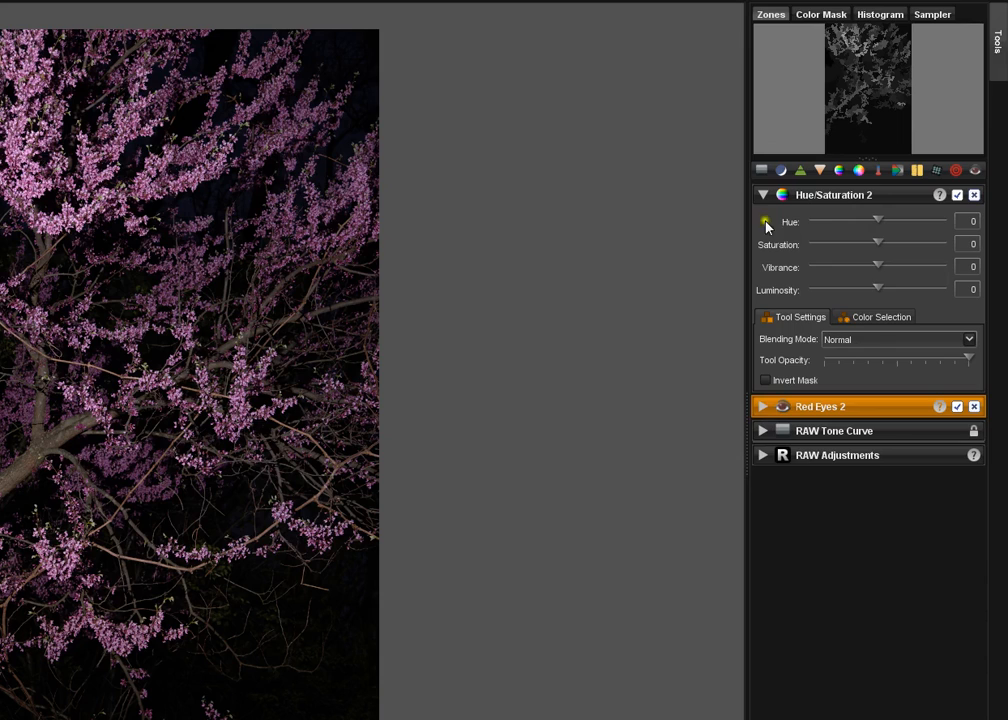
mouse_move(910, 224)
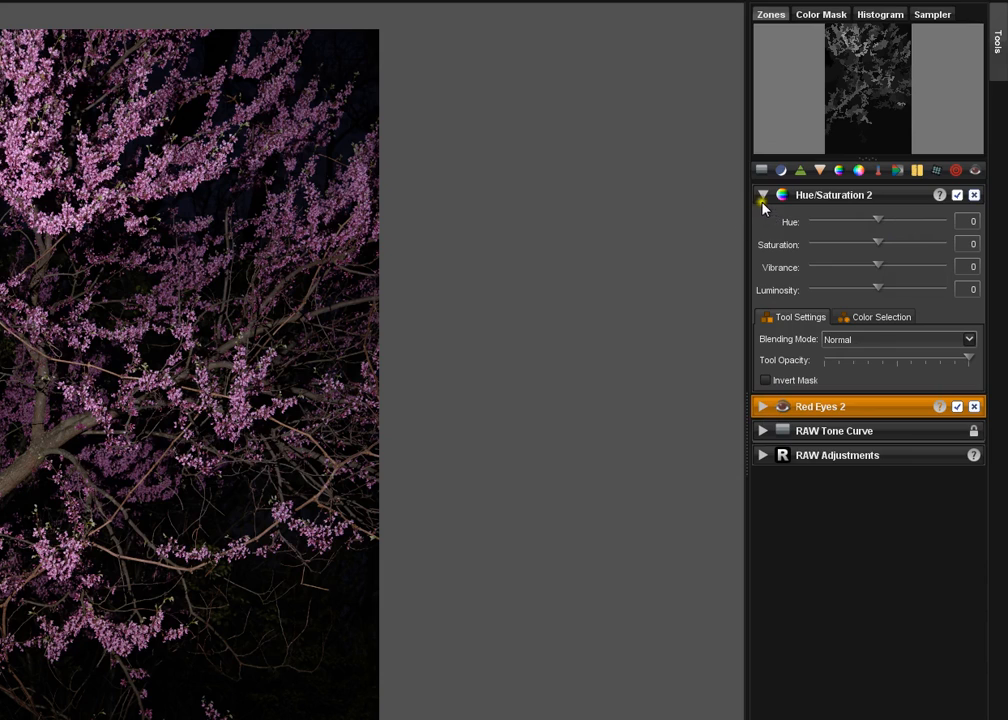
mouse_move(891, 201)
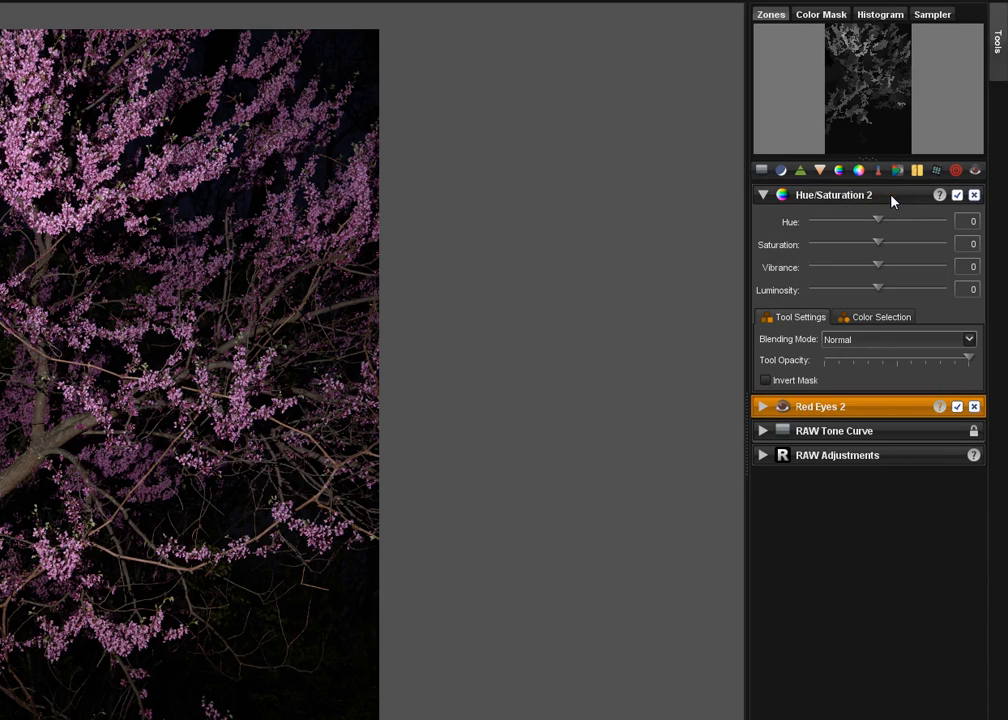
left_click(833, 194)
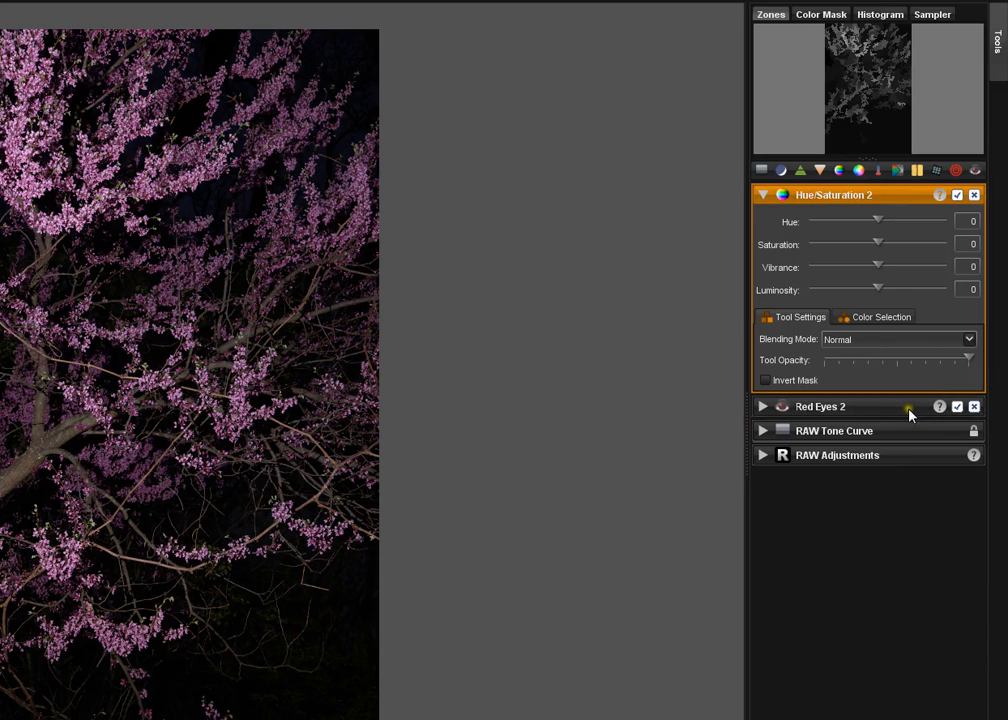
left_click(820, 406)
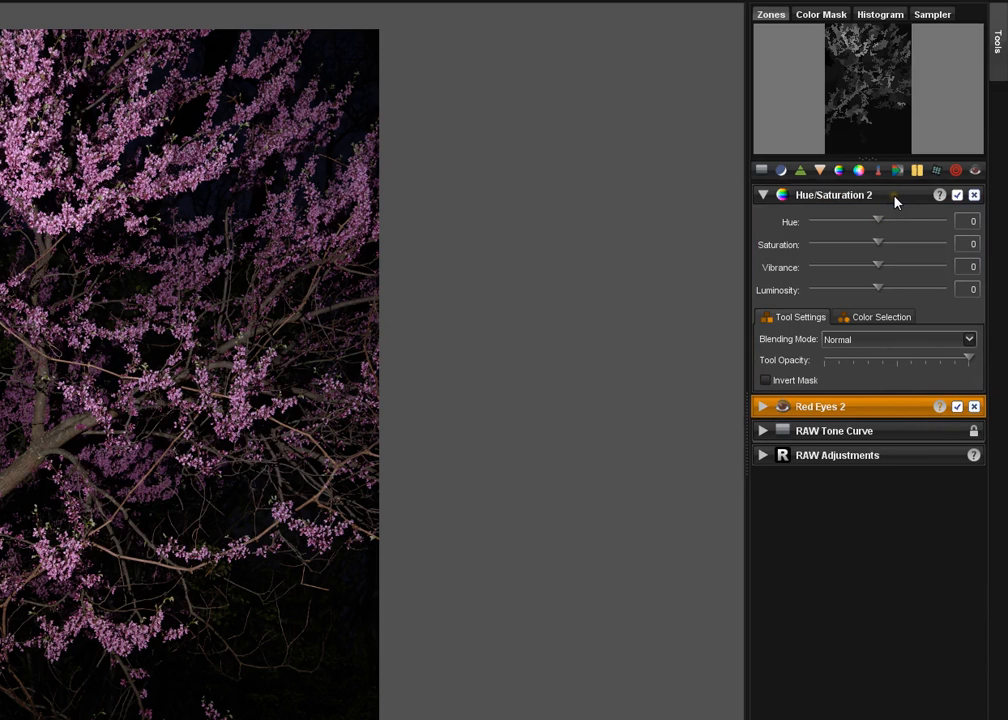
left_click(833, 194)
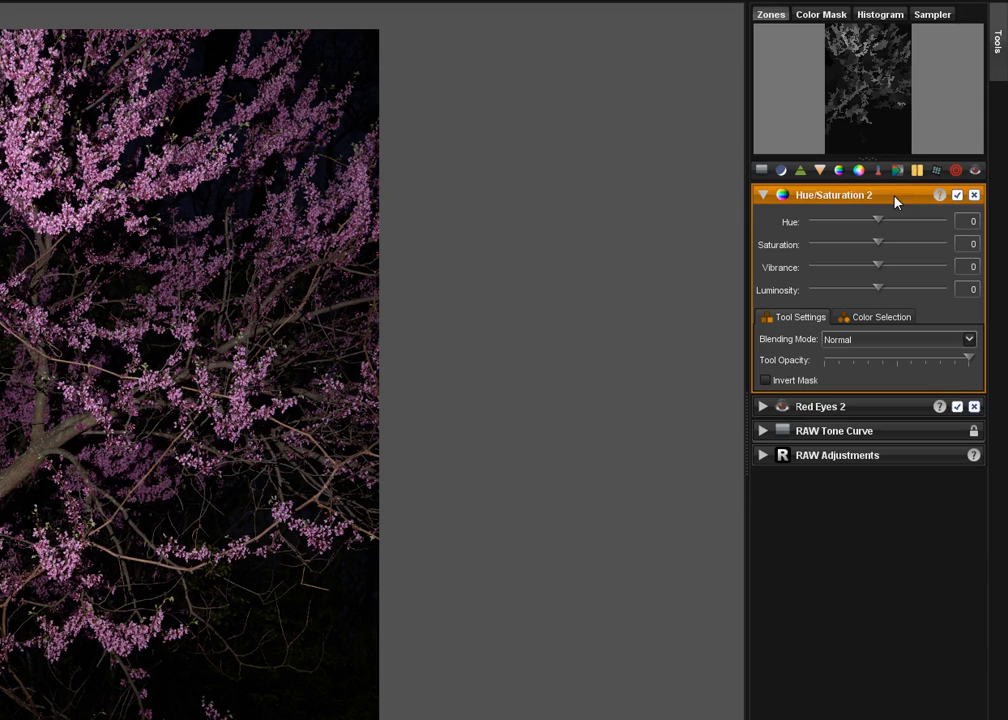
mouse_move(763, 197)
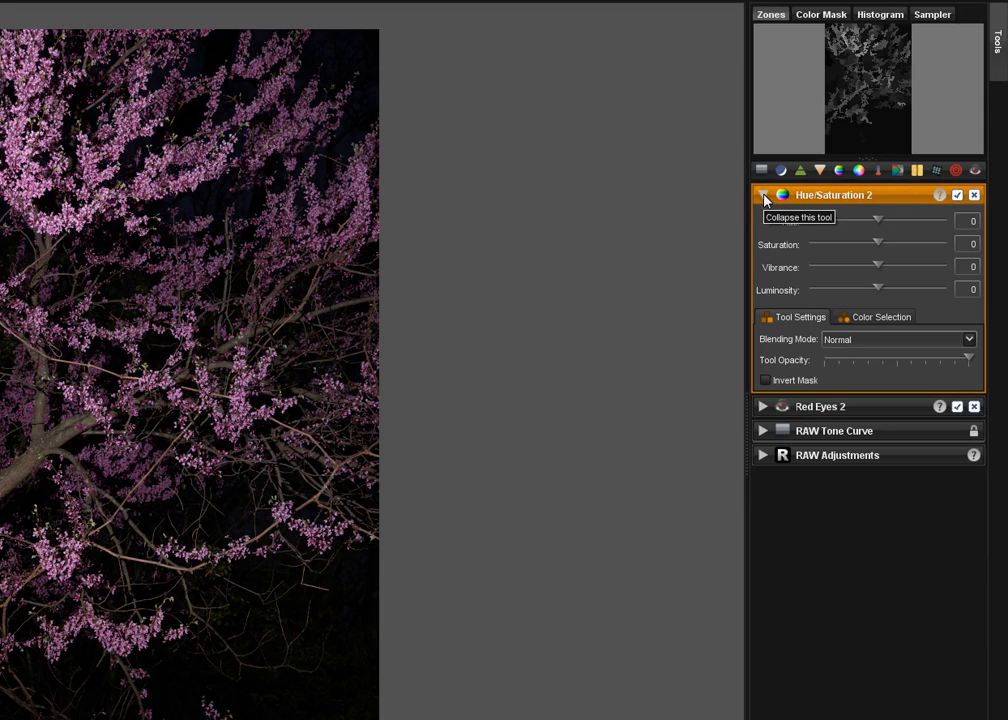
left_click(763, 195)
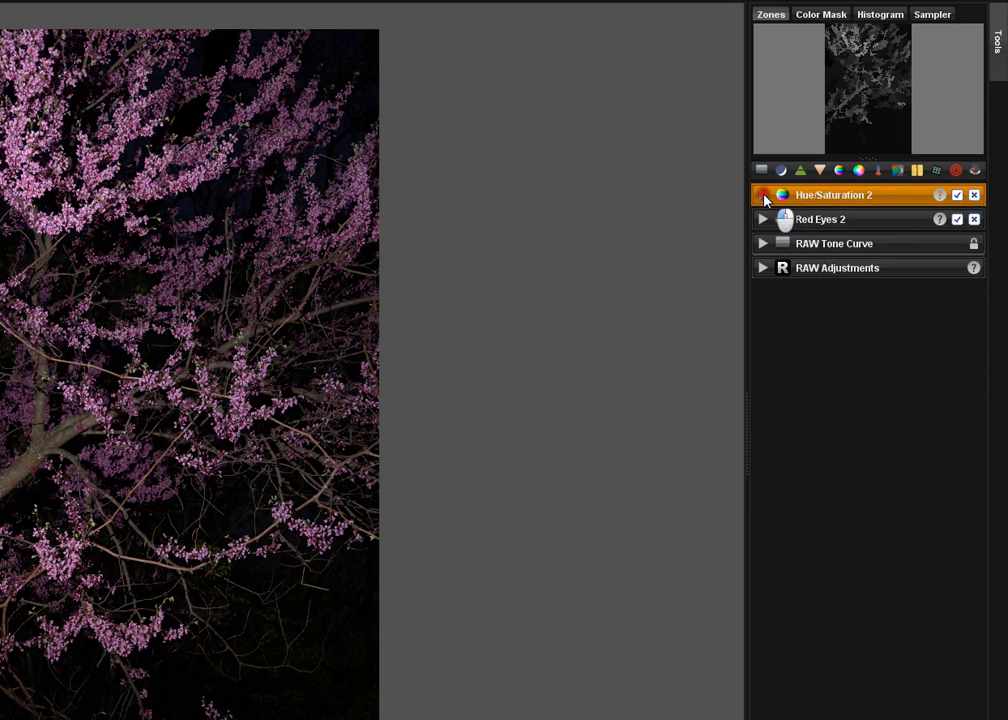
Expand the Hue/Saturation tool and rename it to 'Hue/Saturation 1'.
left_click(763, 194)
type("1")
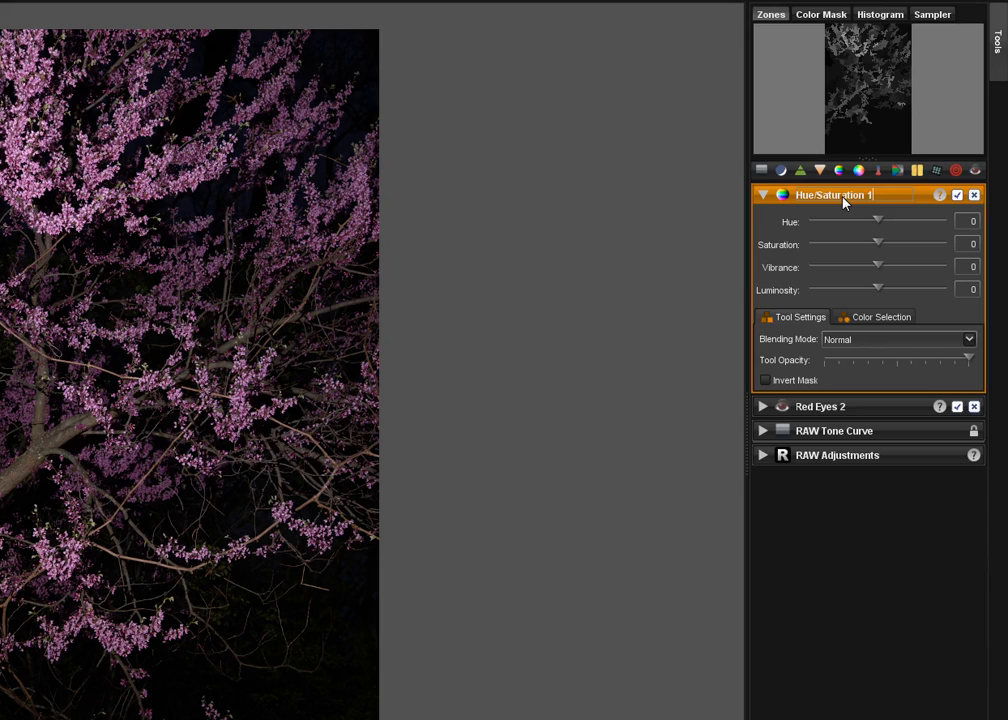
mouse_move(762, 200)
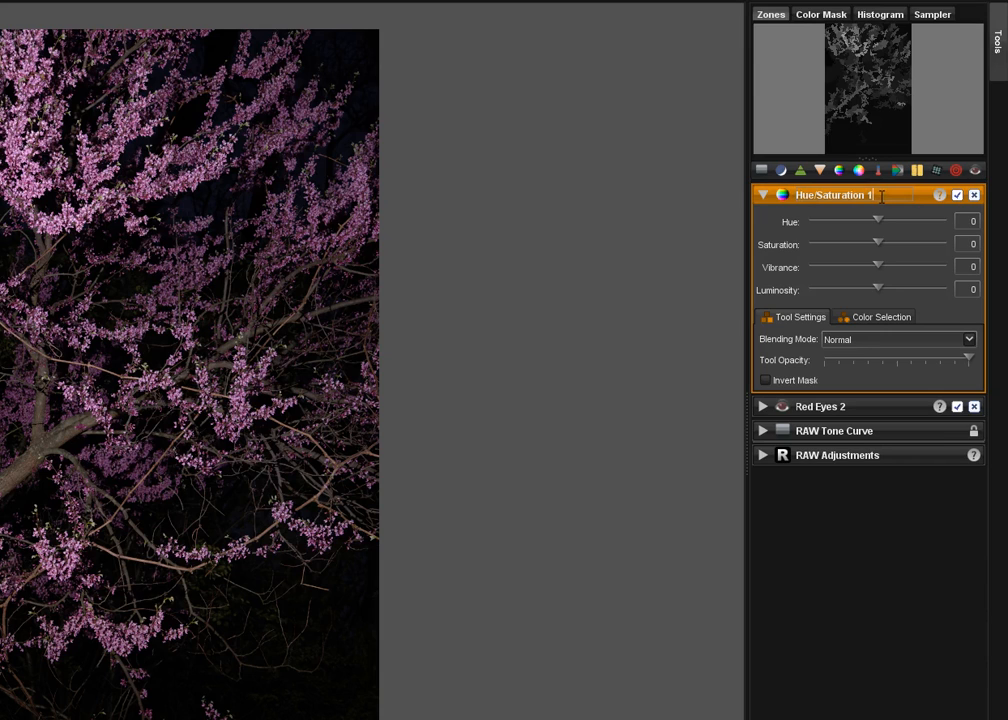
mouse_move(565, 313)
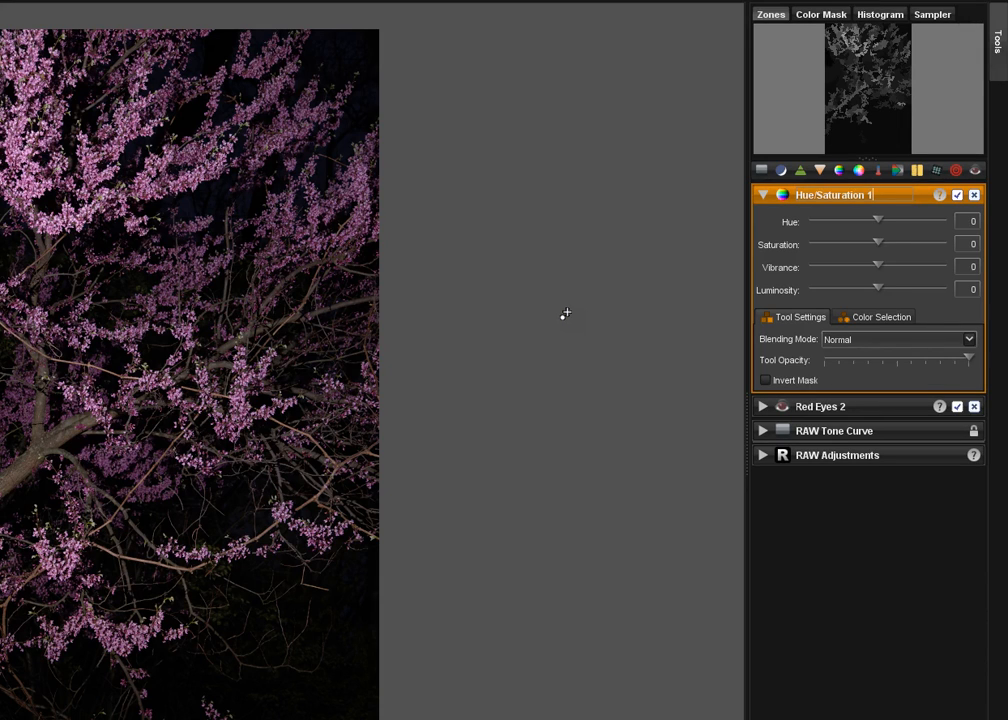
mouse_move(935, 165)
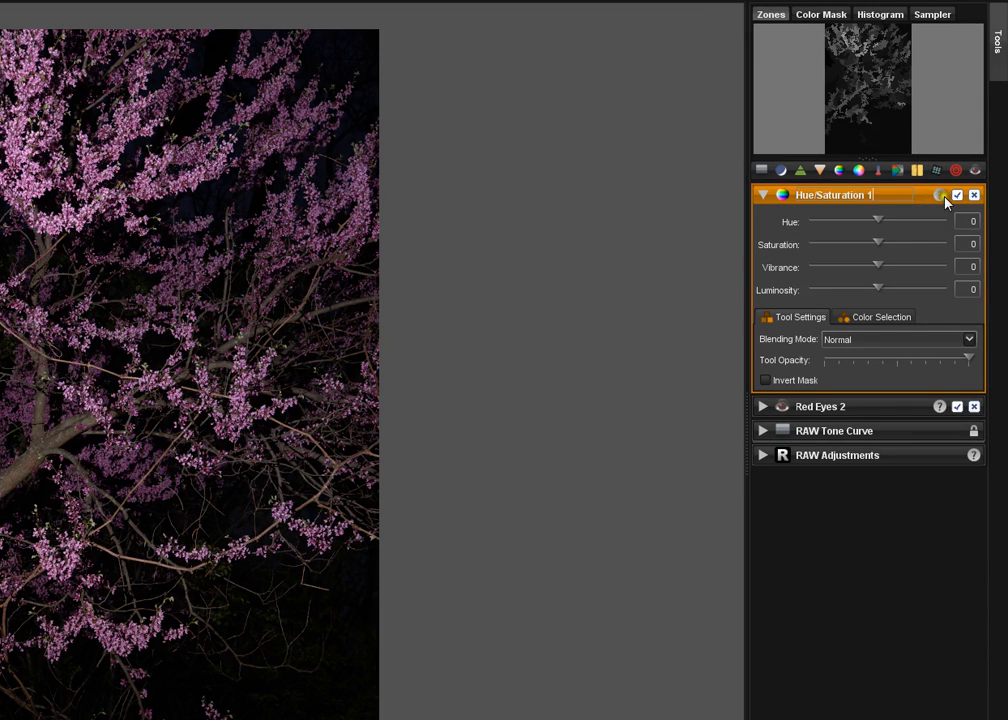
mouse_move(939, 195)
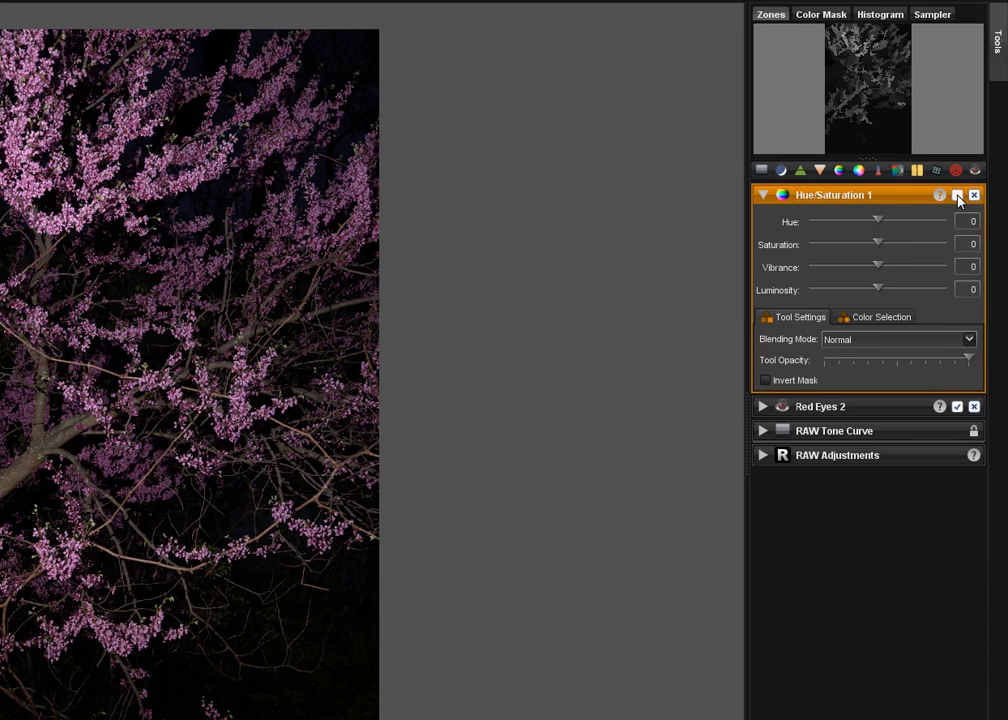
Delete Hue/Saturation 1 and Red Eyes 2, then add a new Hue/Saturation tool.
left_click(957, 195)
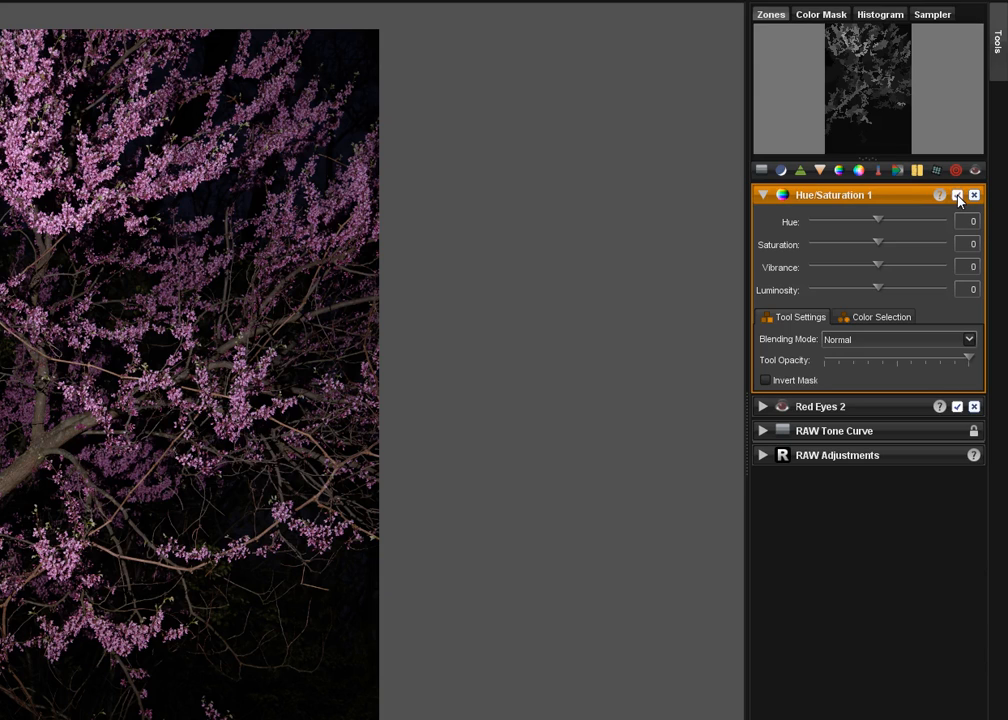
mouse_move(973, 194)
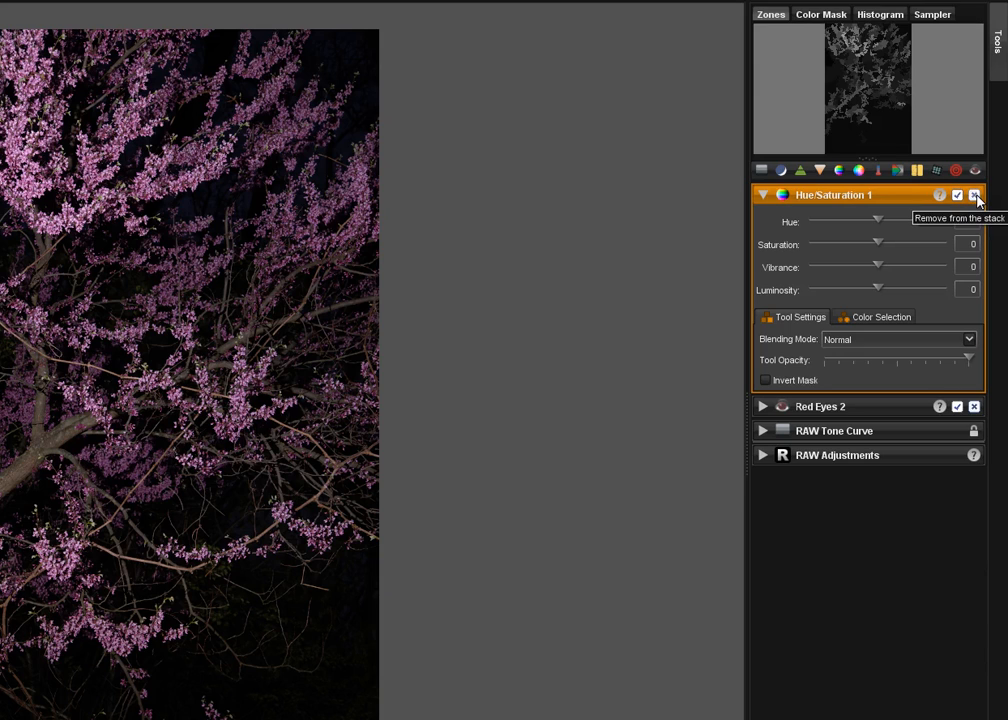
left_click(974, 195)
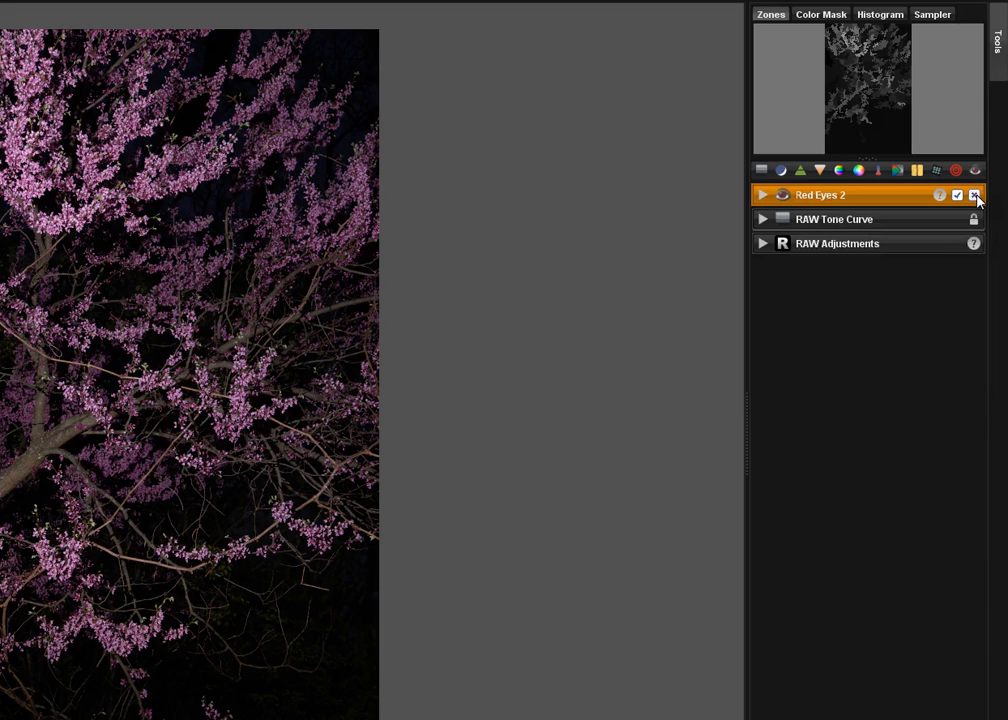
left_click(974, 194)
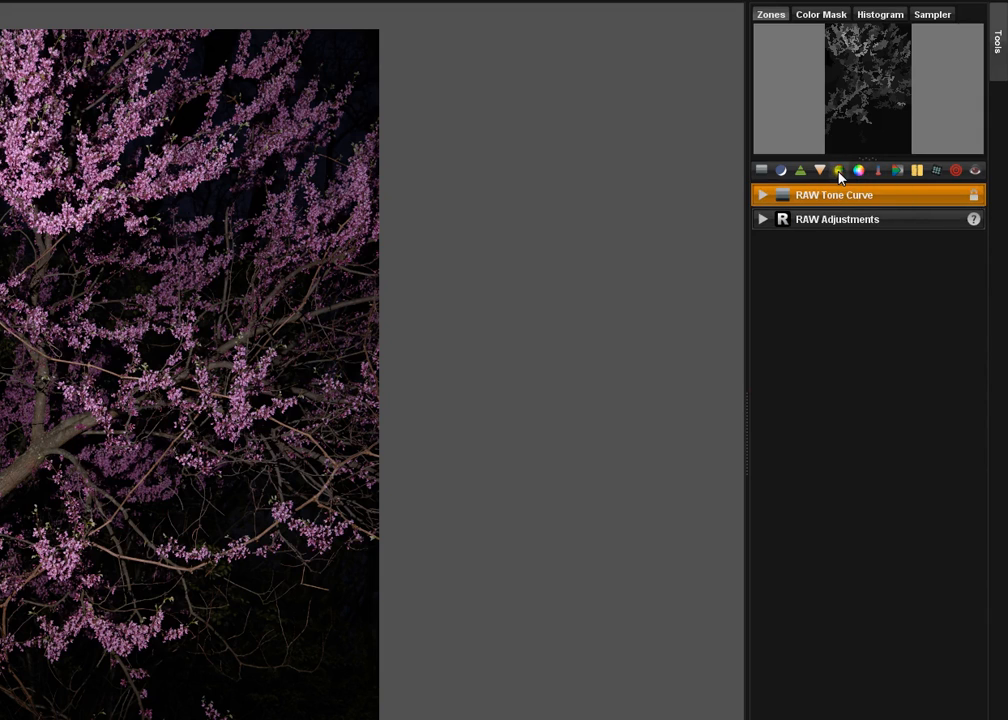
left_click(838, 169)
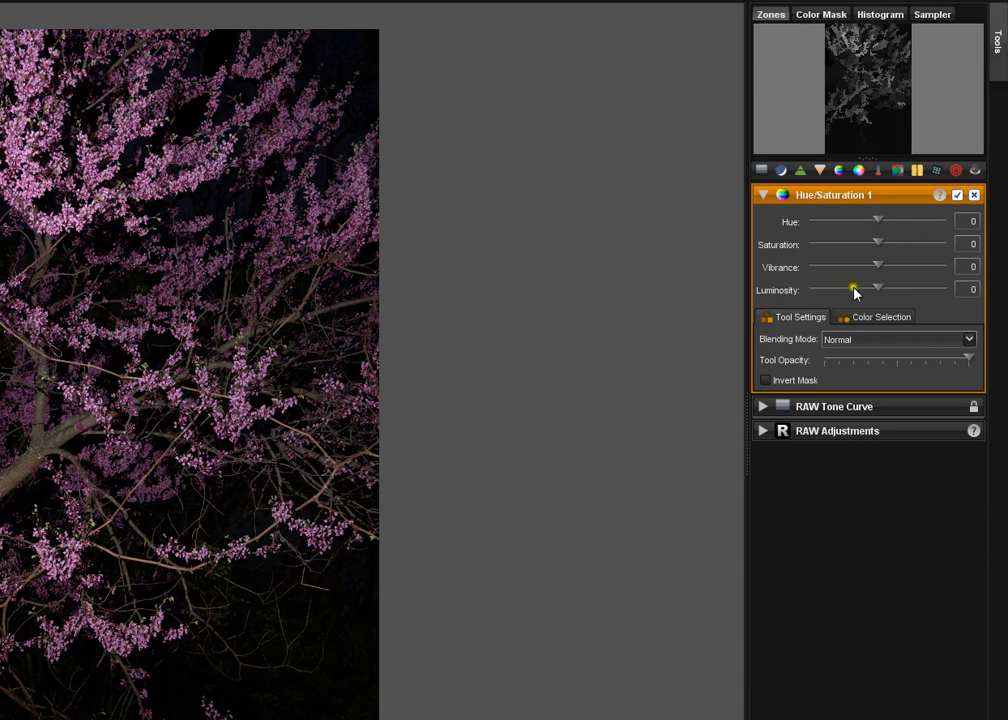
mouse_move(862, 218)
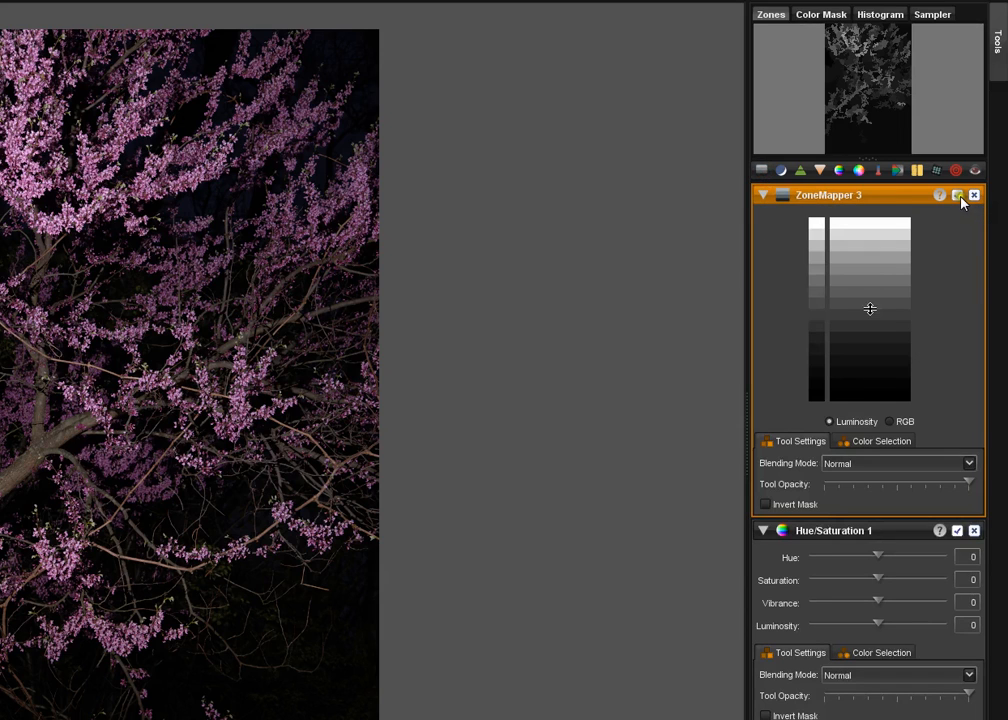
left_click(972, 194)
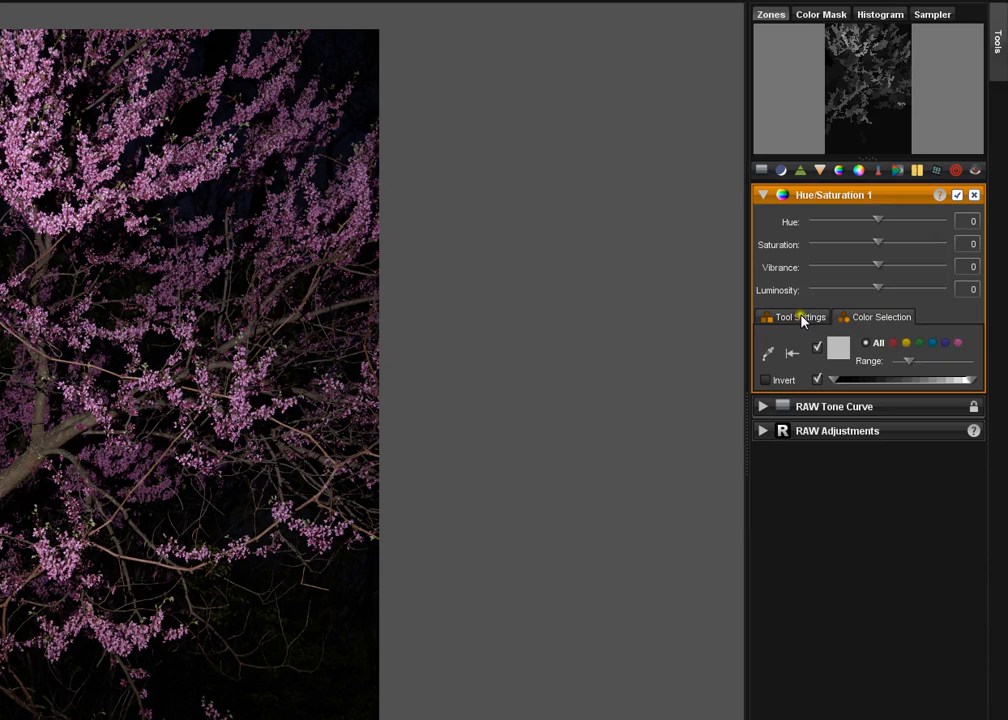
left_click(799, 317)
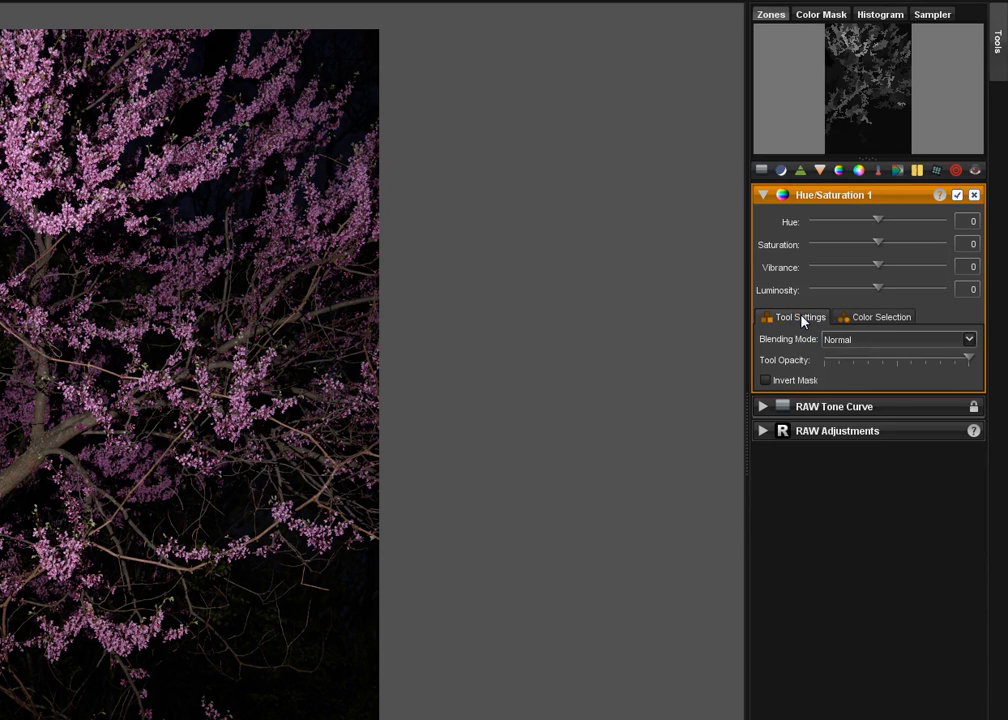